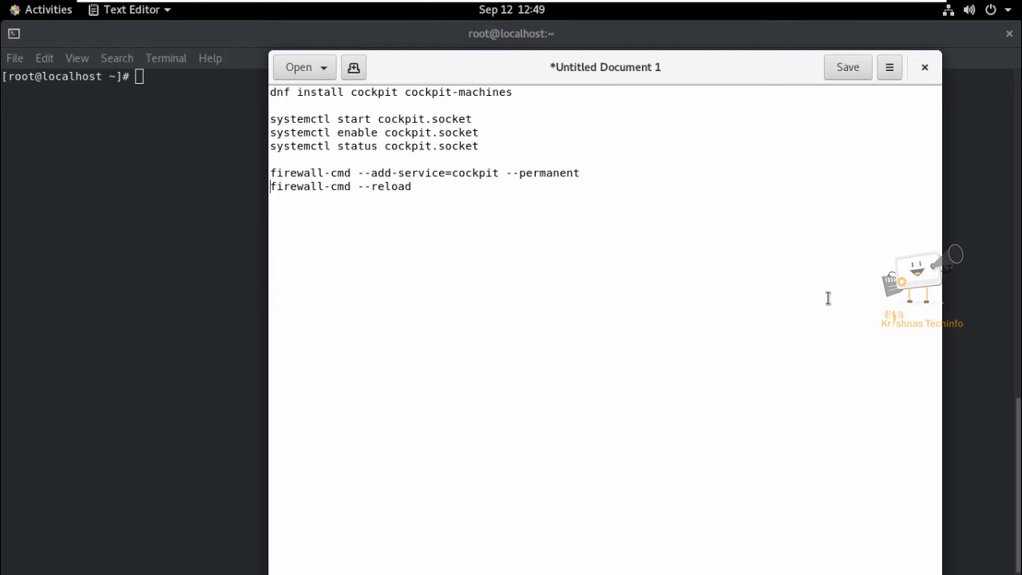
# - Install cockpit and cockpit-machines with dnf, confirming the packages and accepting the CentOS GPG key
pyautogui.tripleClick(392, 92)
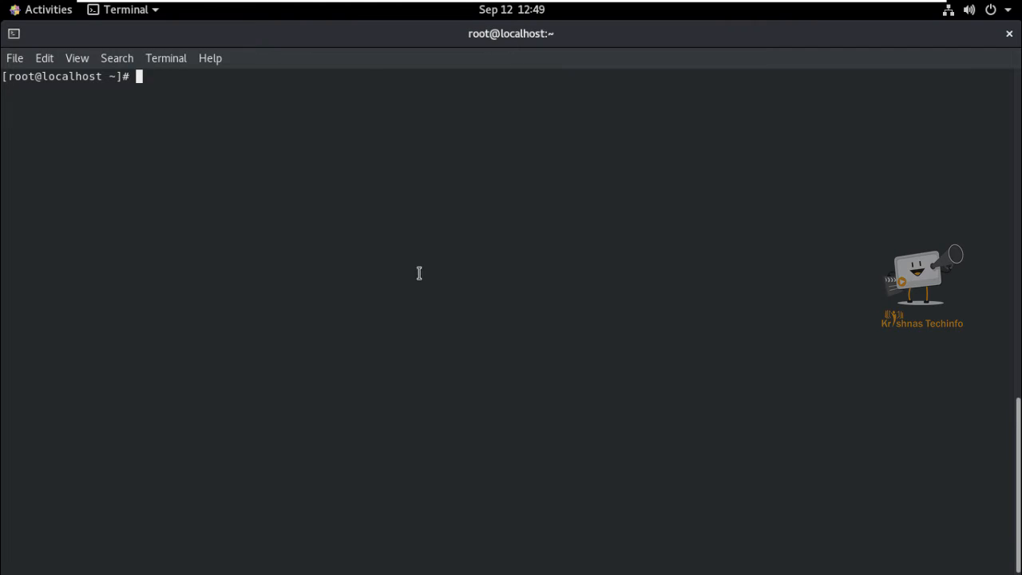
pyautogui.write('dnf install cockpit cockpit-machines')
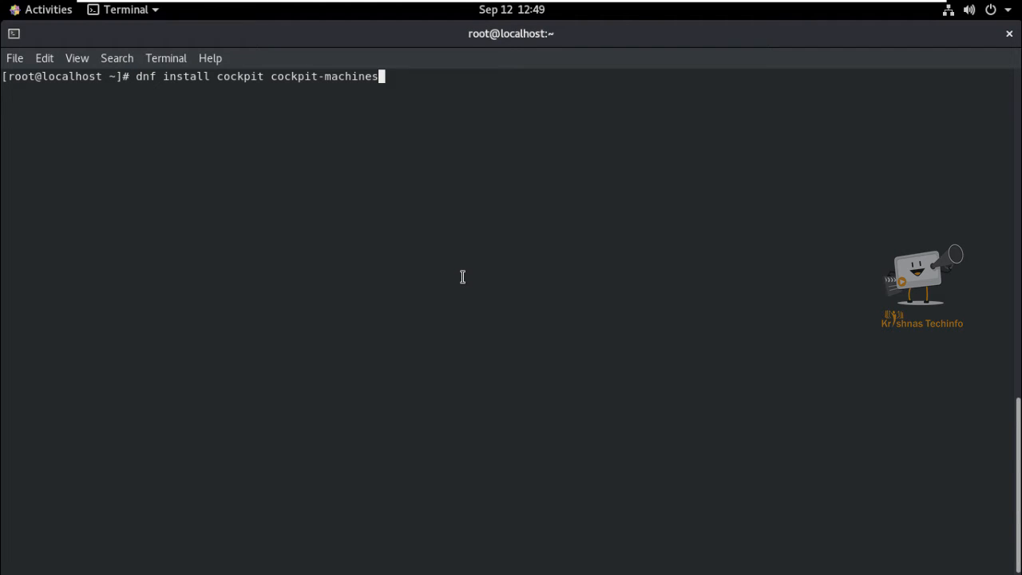
pyautogui.press('Return')
pyautogui.write('y')
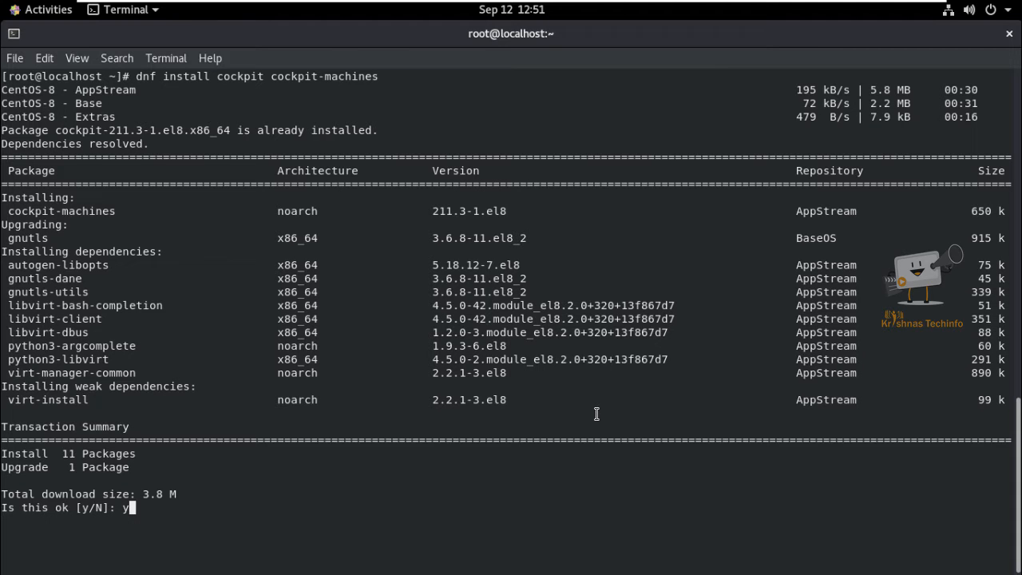
pyautogui.press('Return')
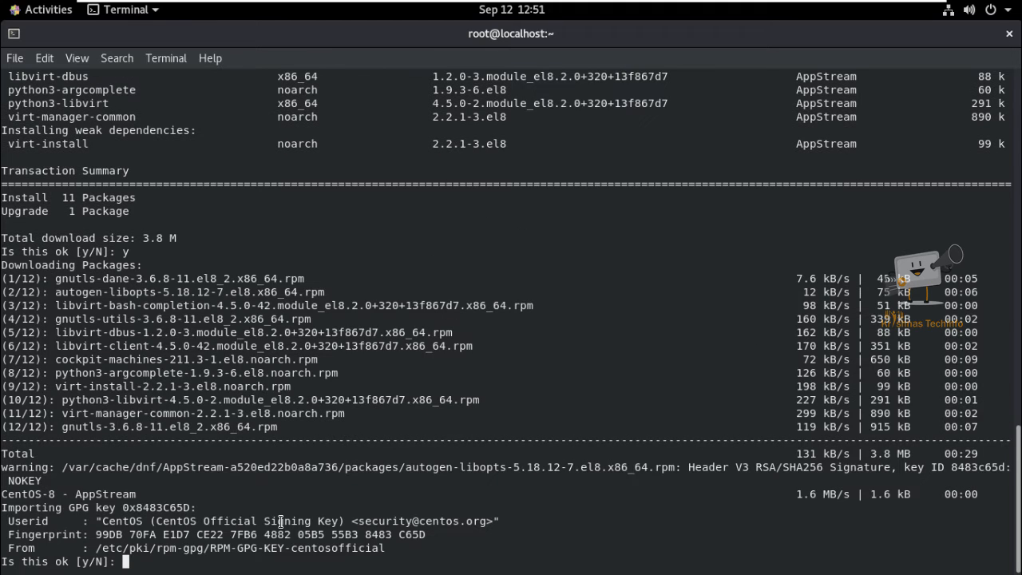
pyautogui.write('y')
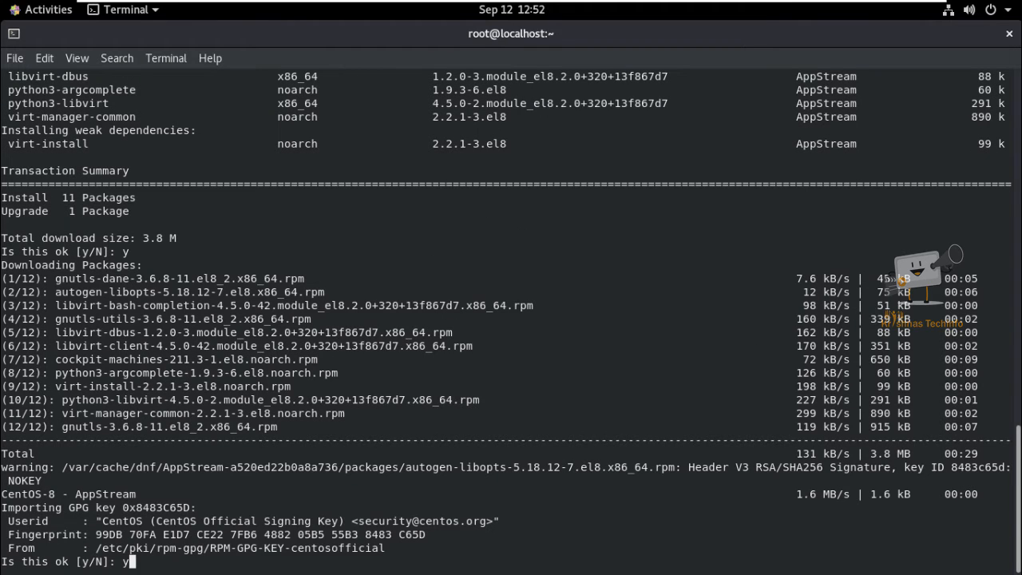
pyautogui.press('Return')
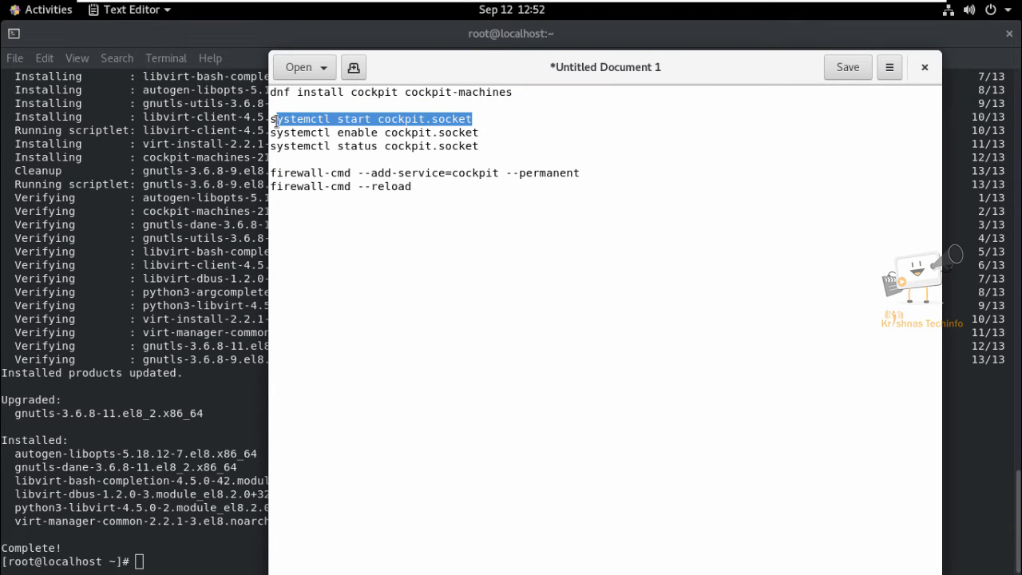
pyautogui.moveTo(271, 119)
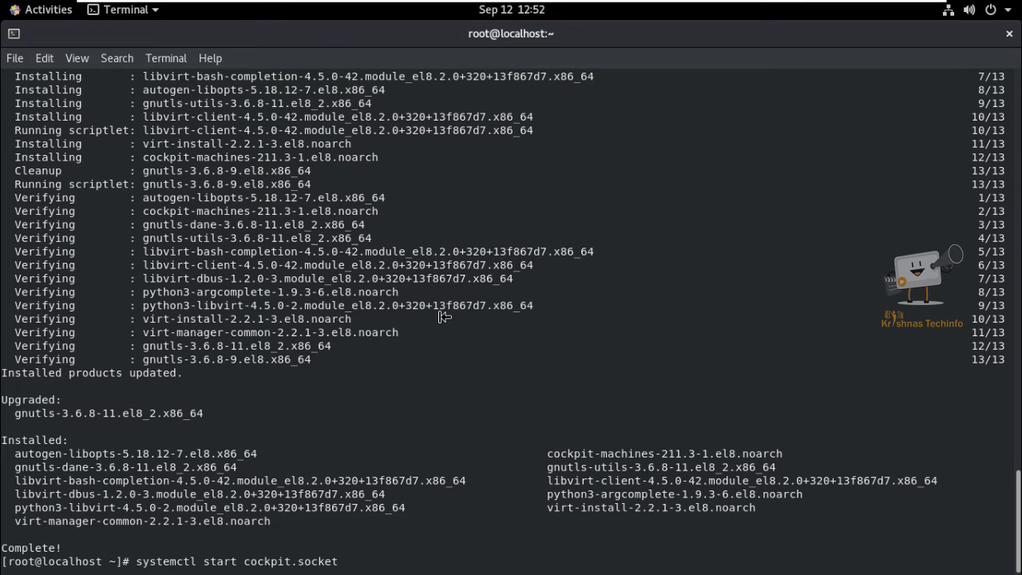
# - Start cockpit.socket so it listens on port 9090, then bring the command notes forward
pyautogui.press('Return')
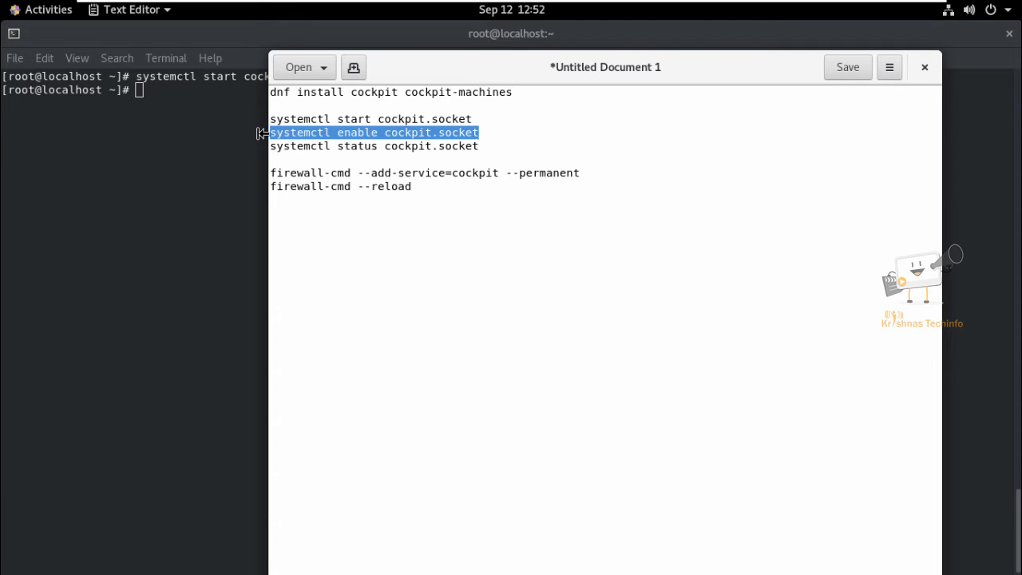
pyautogui.moveTo(222, 176)
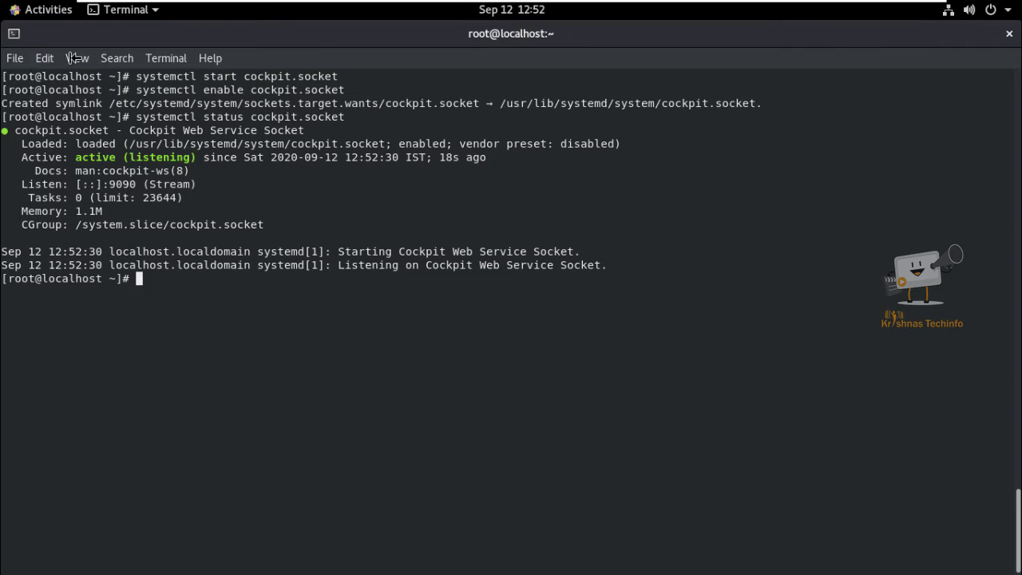
pyautogui.click(39, 9)
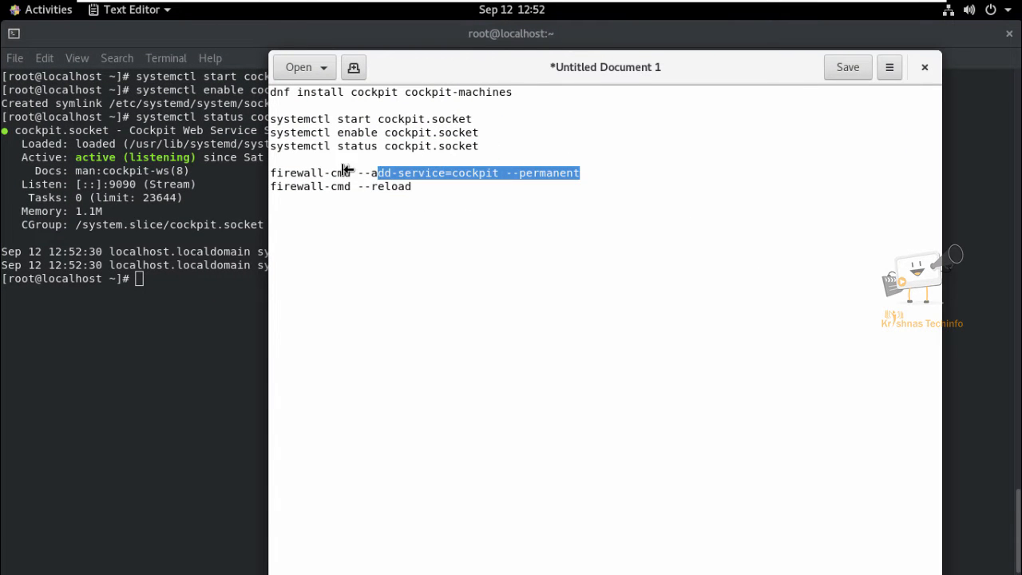
# - Run firewall-cmd --add-service=cockpit --permanent, then firewall-cmd --reload
pyautogui.moveTo(375, 173); pyautogui.dragTo(270, 172)
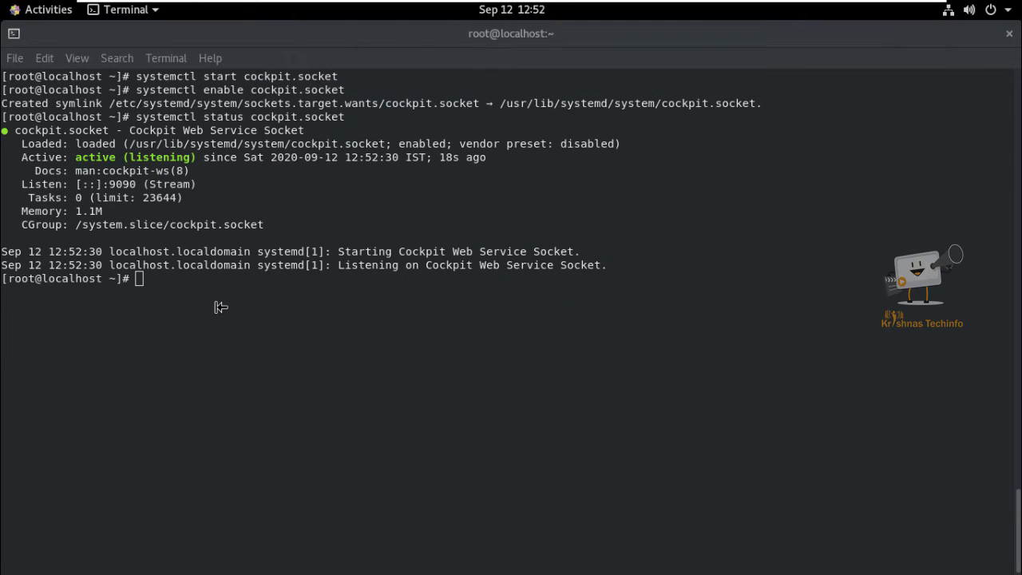
pyautogui.write('firewall-cmd --add-service=cockpit --permanent')
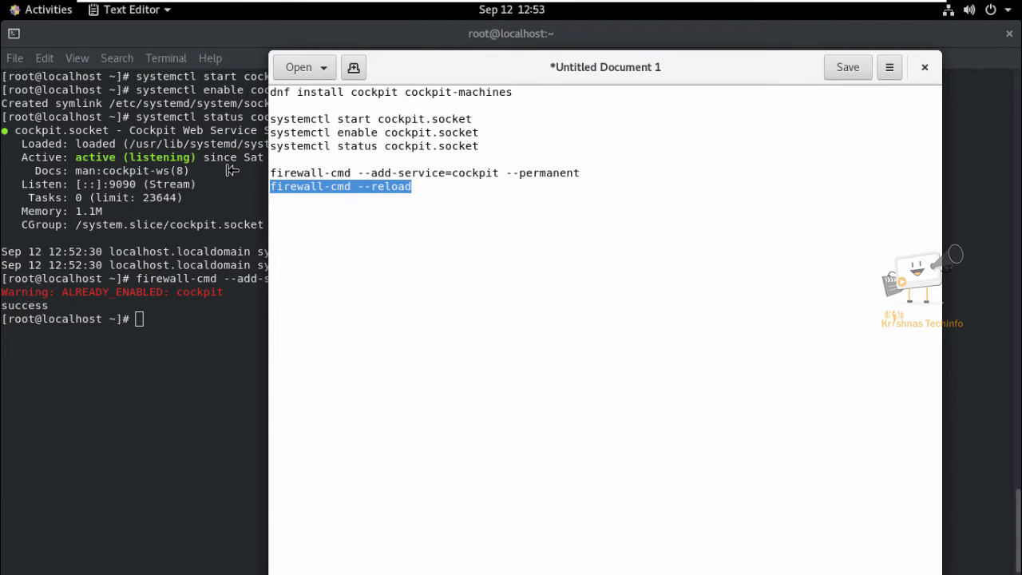
pyautogui.click(924, 66)
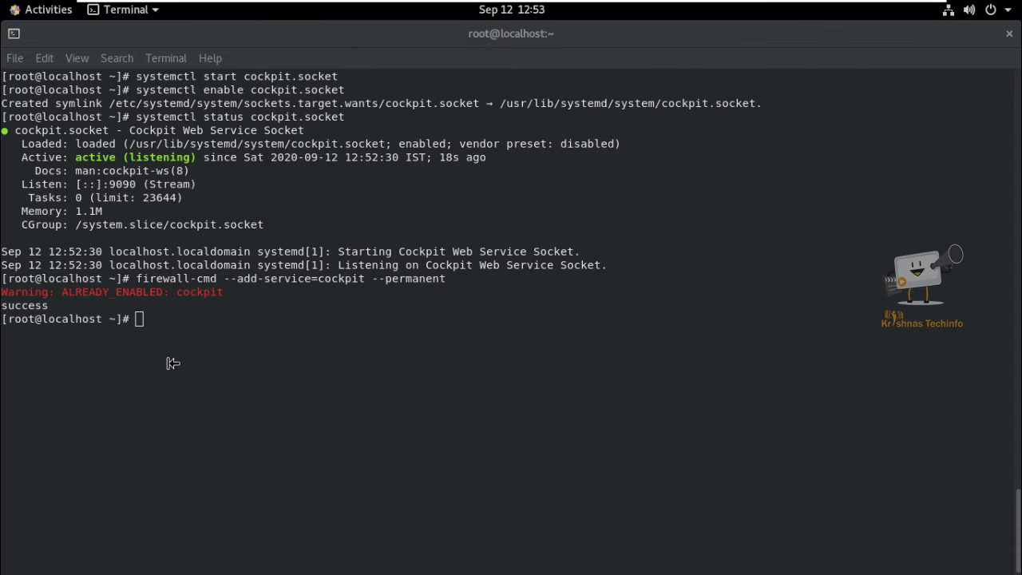
pyautogui.write('firewall-cmd --reload')
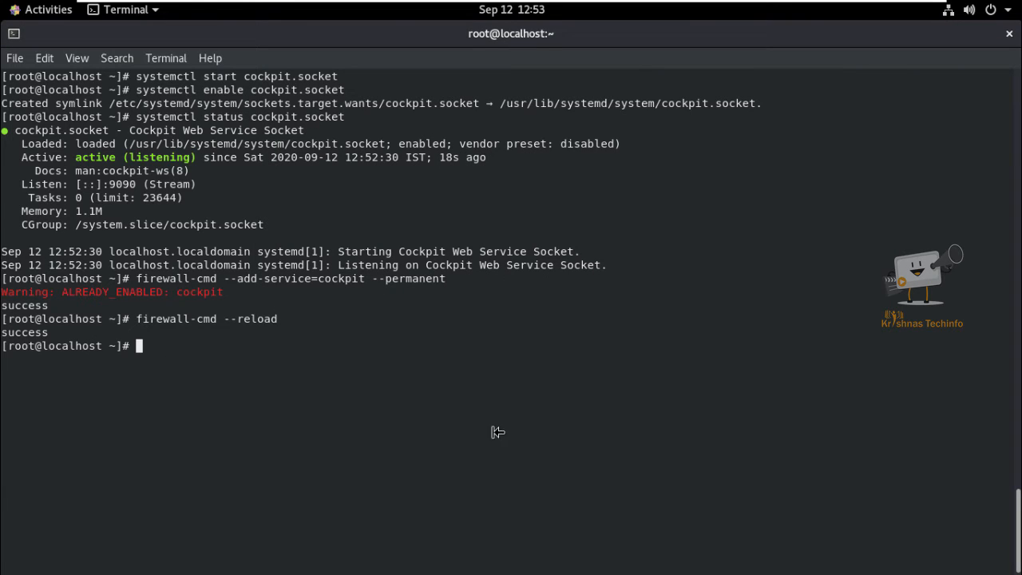
pyautogui.moveTo(504, 404)
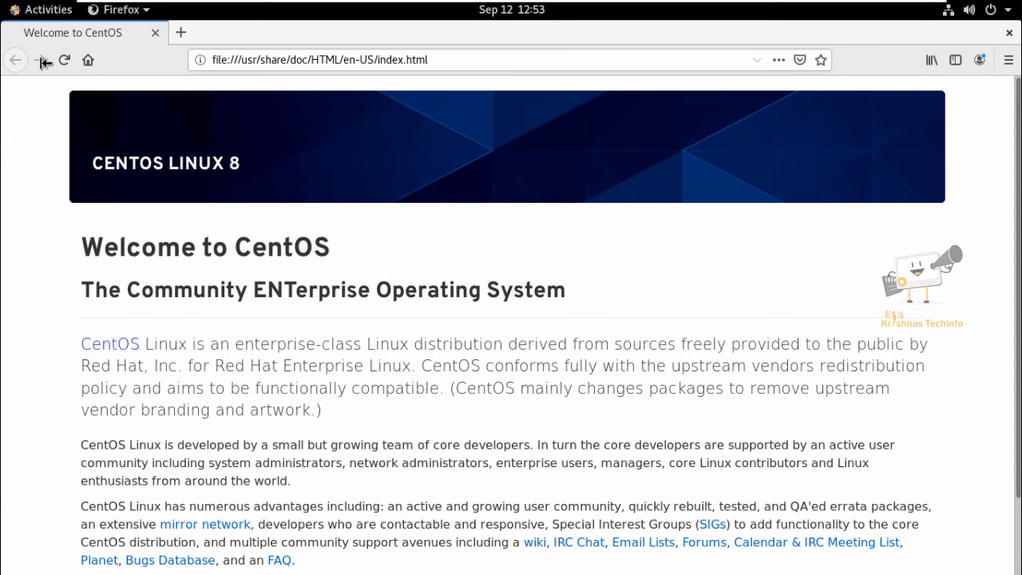
# - Review the ip a output showing ens33 at 192.168.1.9, then switch to Firefox
pyautogui.press('alt+Tab')
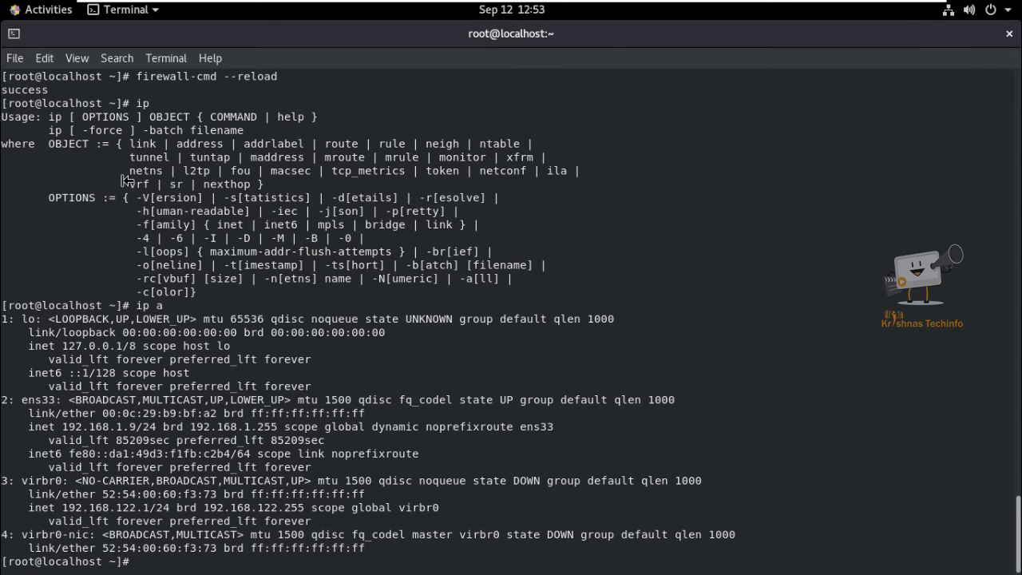
pyautogui.click(39, 9)
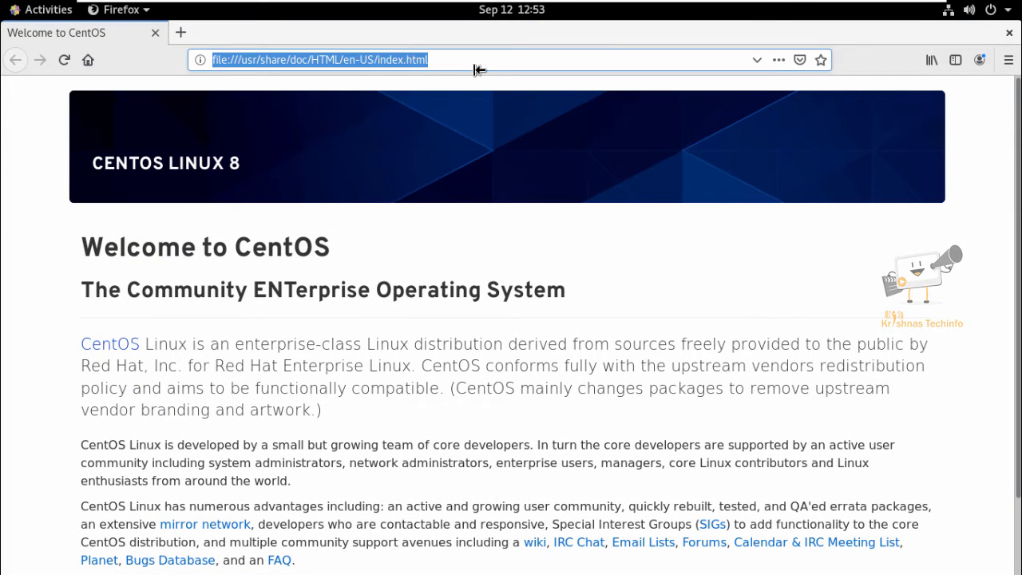
# - Open 192.168.1.9:9090 in Firefox and accept the certificate risk to continue
pyautogui.write('192.168.1.9')
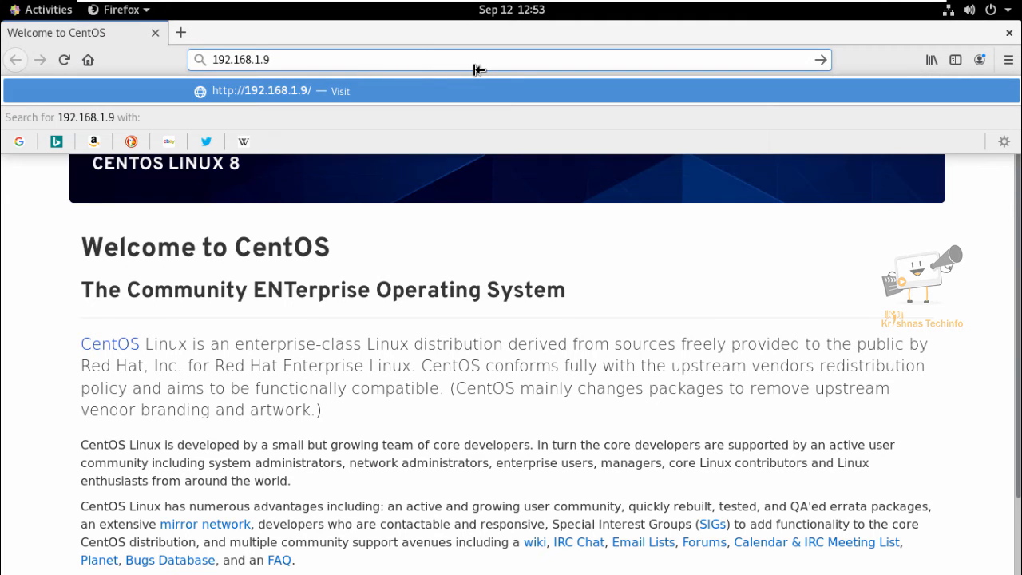
pyautogui.write('://')
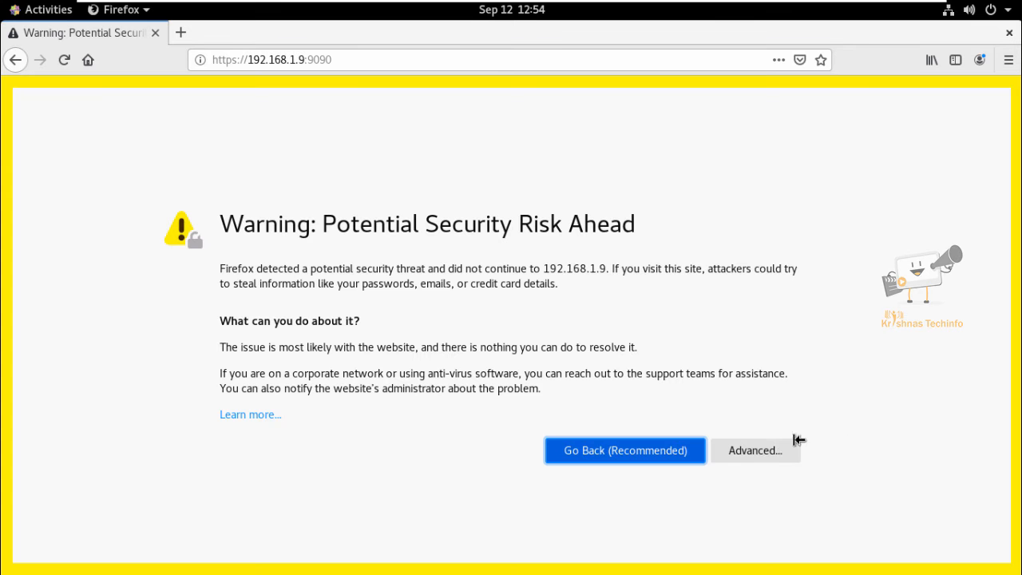
pyautogui.click(754, 450)
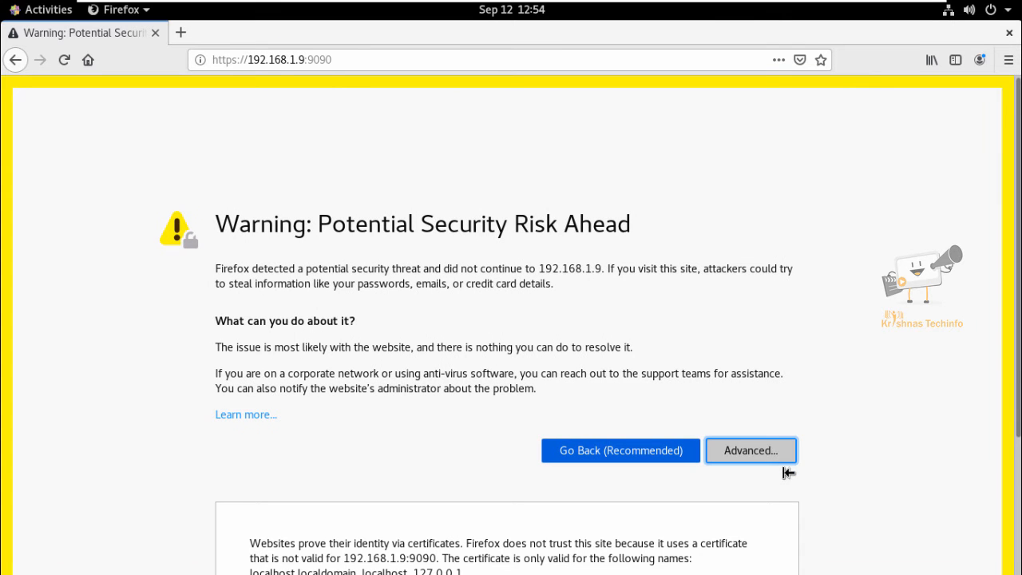
pyautogui.click(749, 449)
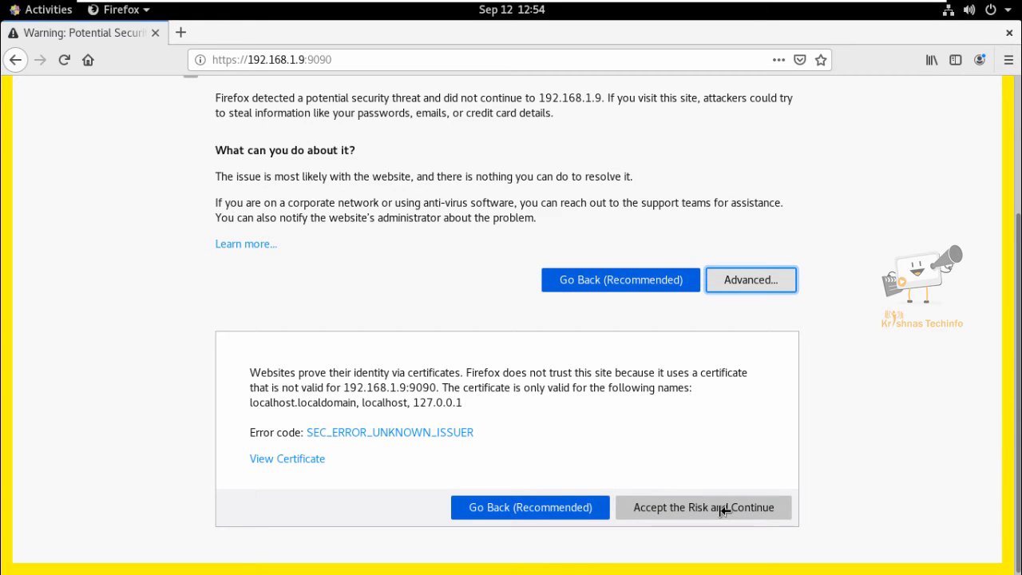
pyautogui.click(702, 506)
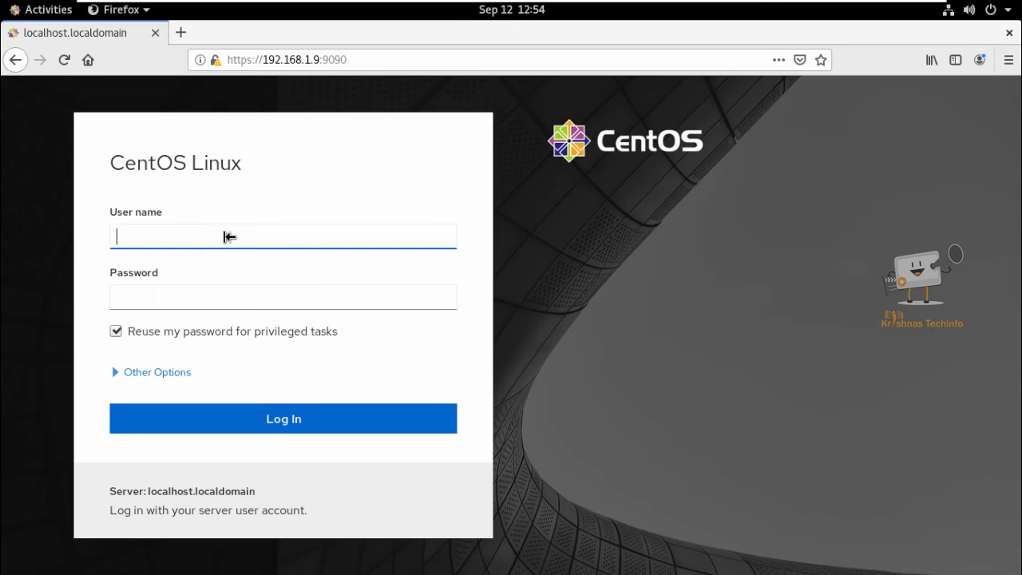
# - Log into Cockpit as root, then select the virt module install command in the notes
pyautogui.write('root')
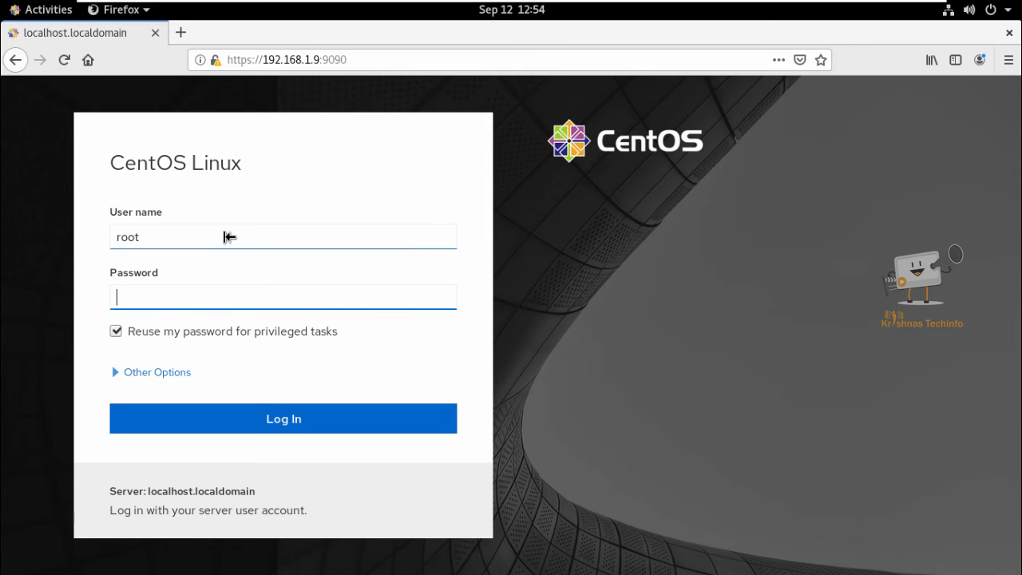
pyautogui.write('••••••')
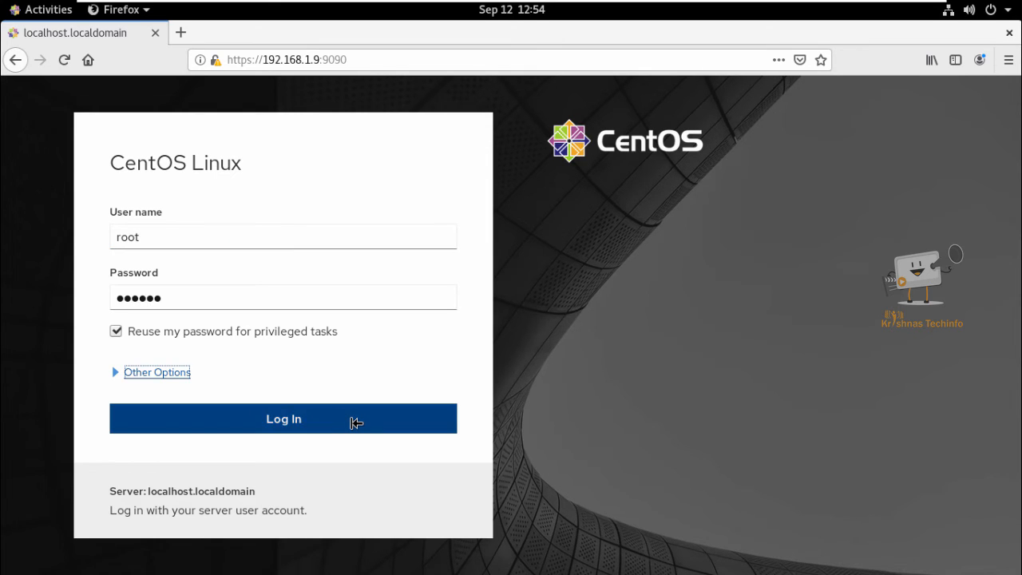
pyautogui.click(282, 419)
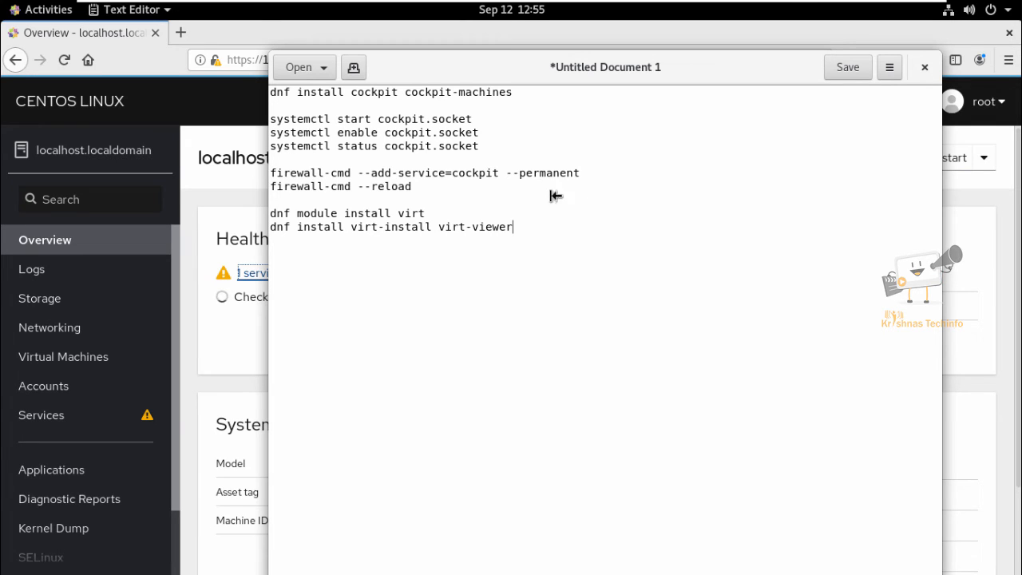
pyautogui.tripleClick(346, 213)
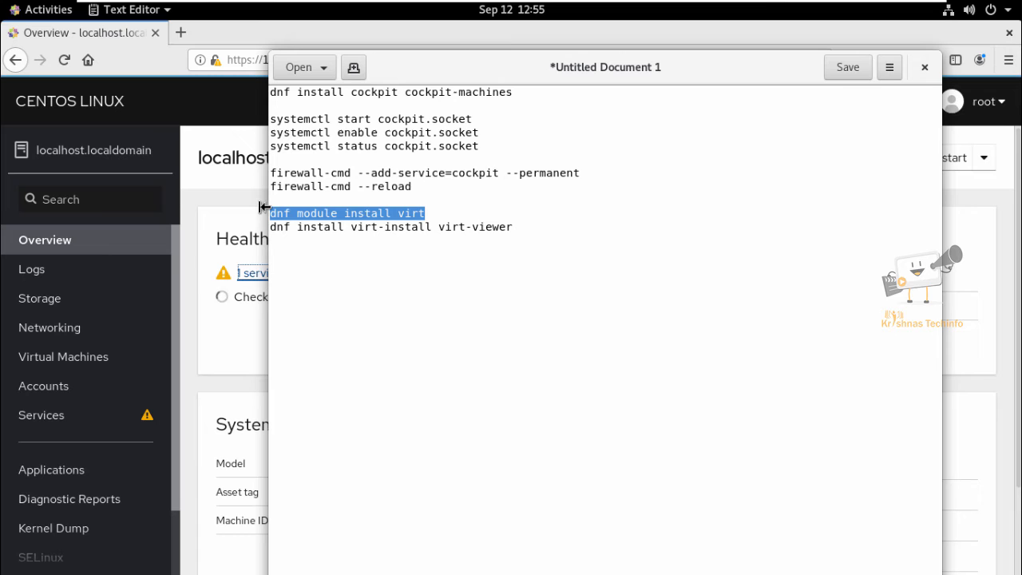
pyautogui.moveTo(539, 213)
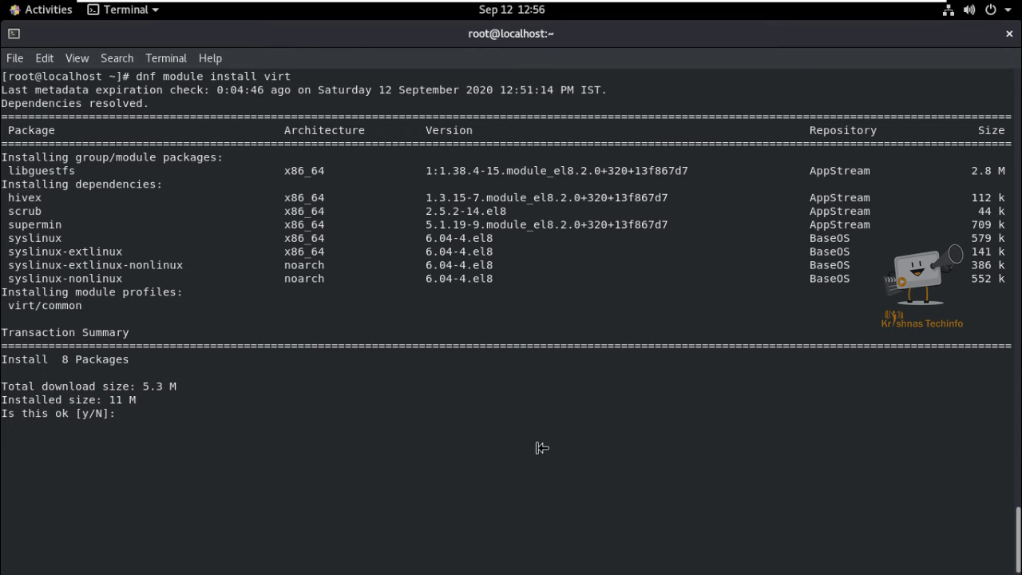
# - Confirm the dnf module install virt transaction with y, then return to the command notes
pyautogui.write('y')
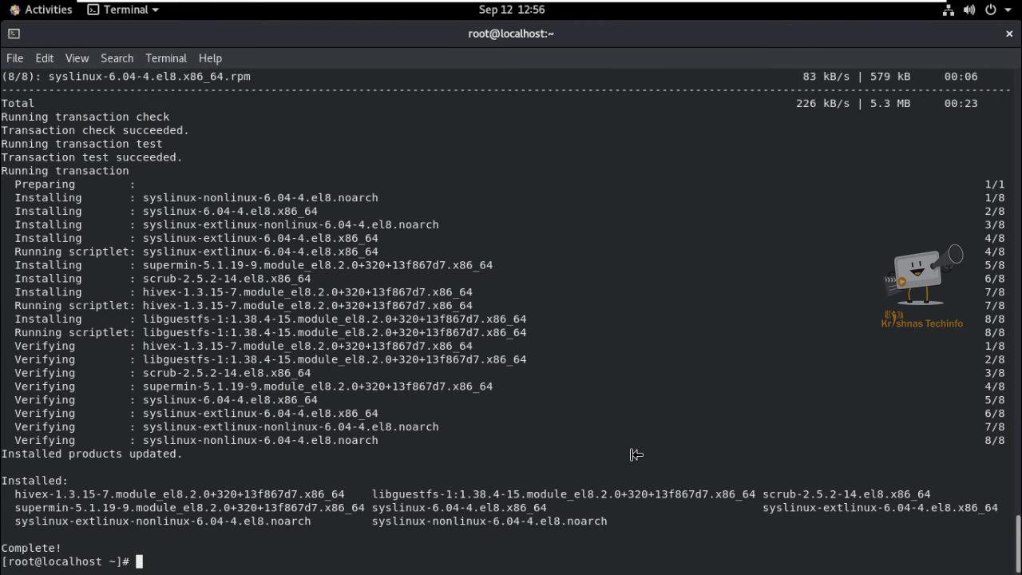
pyautogui.click(40, 9)
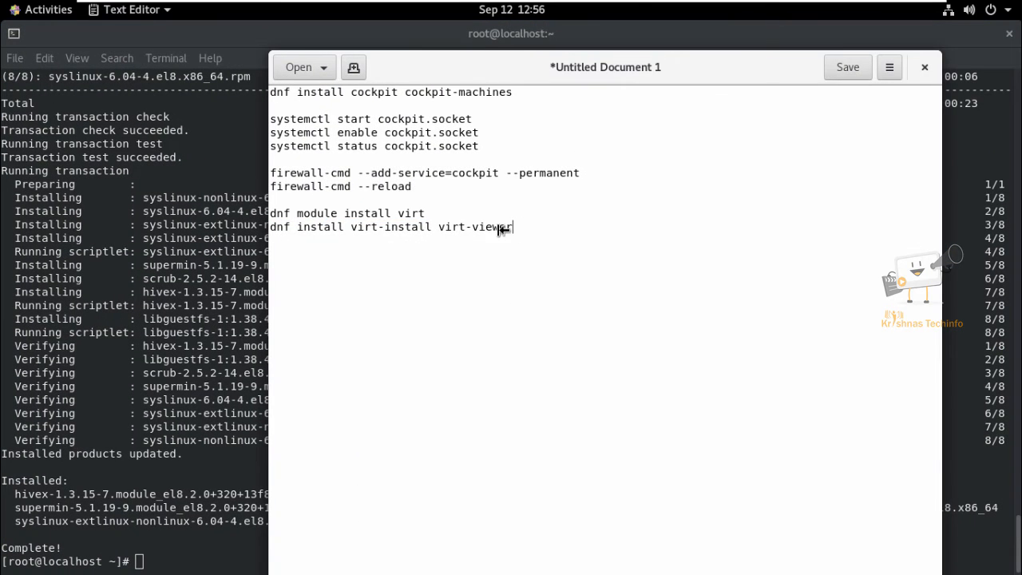
# - Install virt-install and virt-viewer with dnf, confirming with y
pyautogui.tripleClick(391, 226)
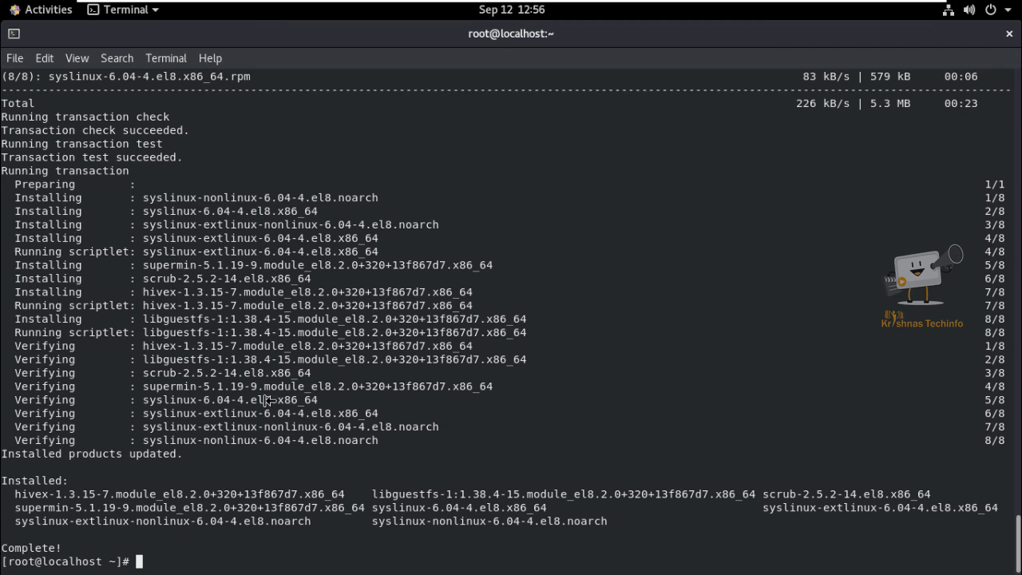
pyautogui.write('dnf install virt-install virt-viewer')
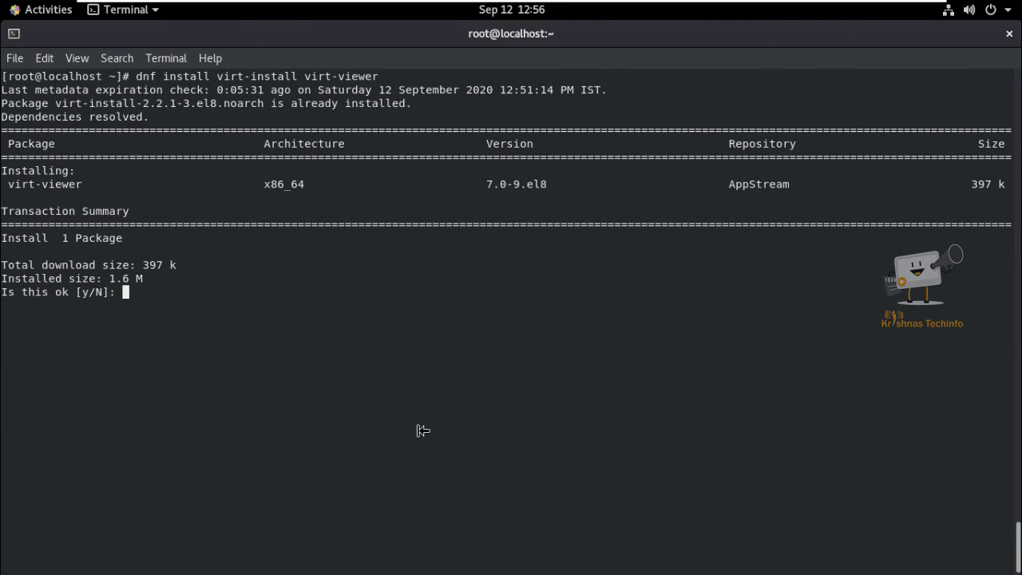
pyautogui.write('y')
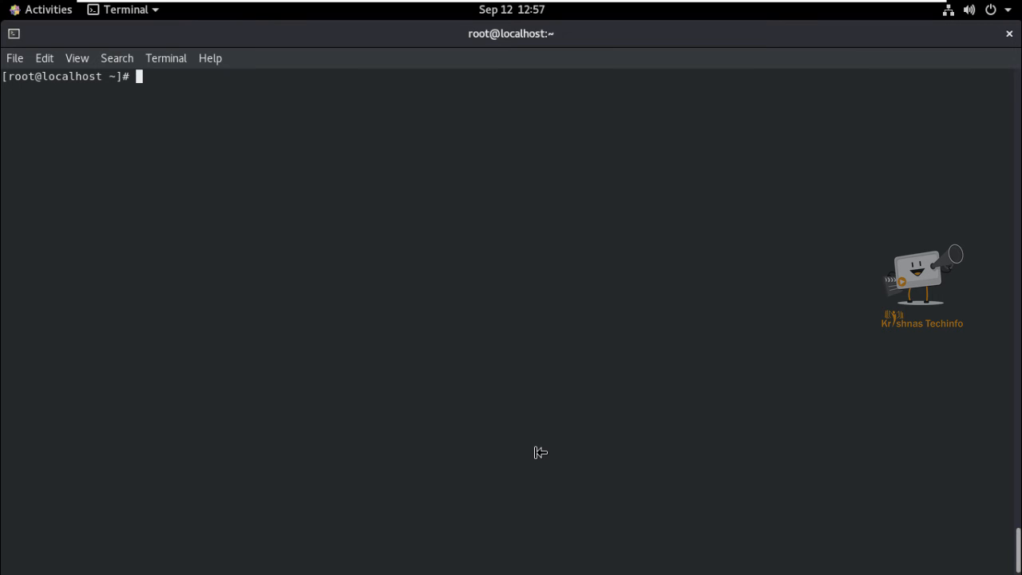
# - Run virt-host-validate to check the host's virtualization support
pyautogui.write('virt-host-vali')
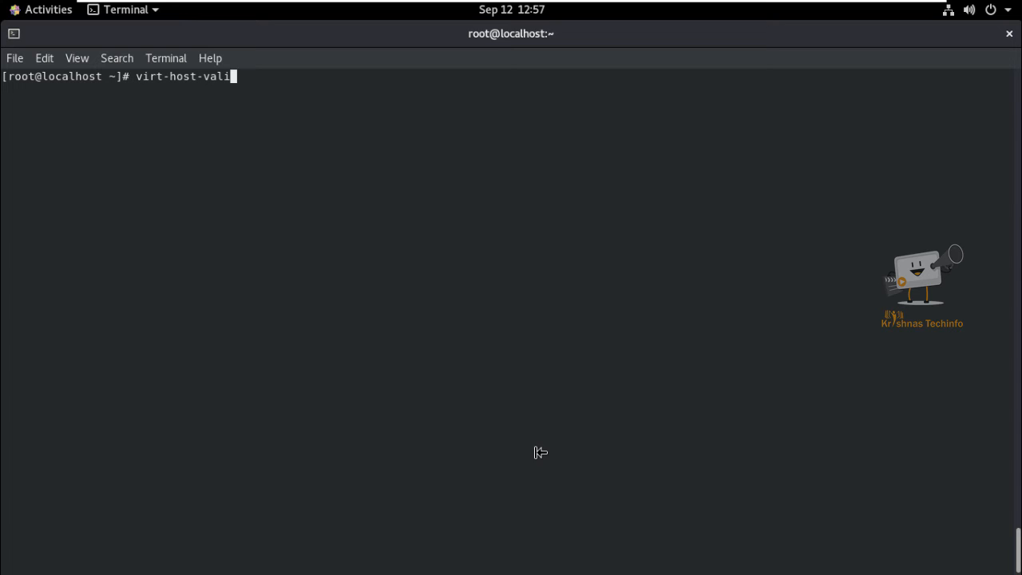
pyautogui.write('at')
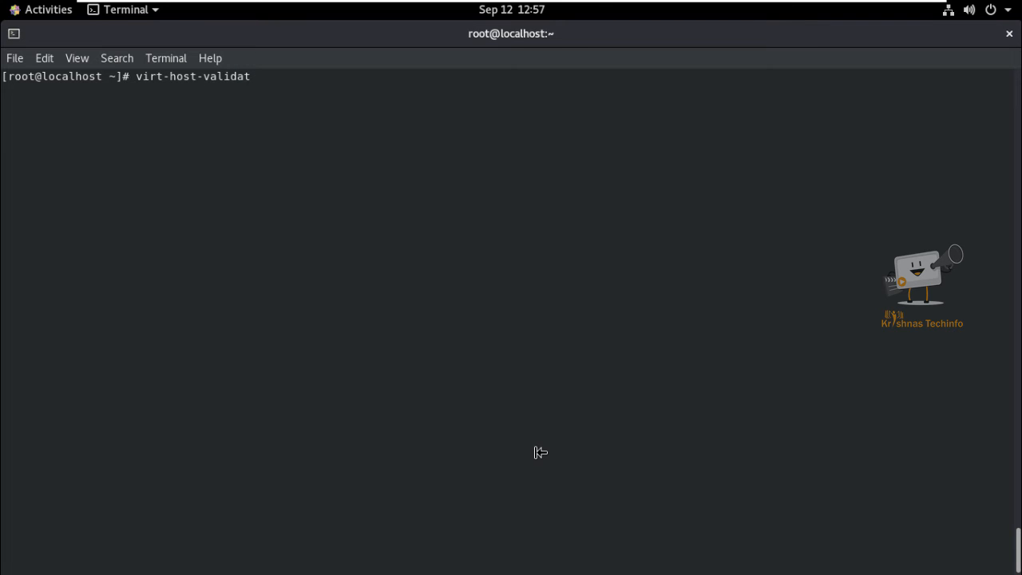
pyautogui.press('Return')
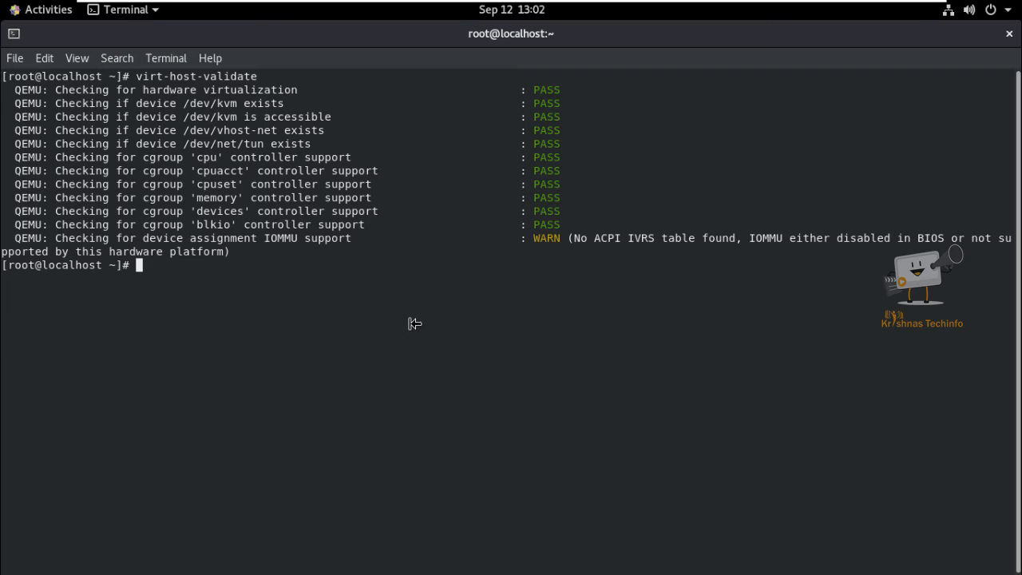
pyautogui.moveTo(286, 318)
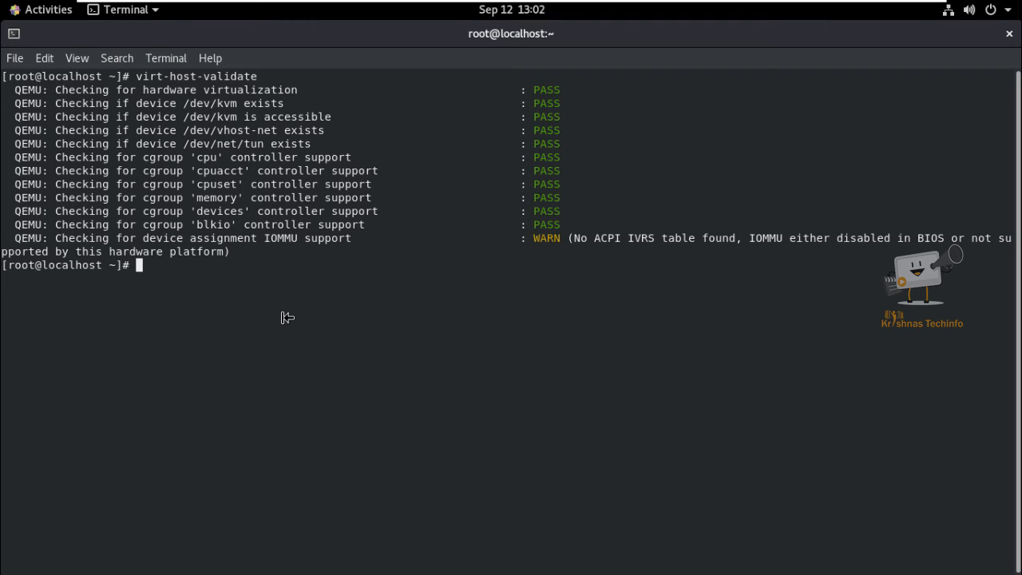
# - Type the systemctl start libvirtd.service command to start the libvirt daemon
pyautogui.write('syste')
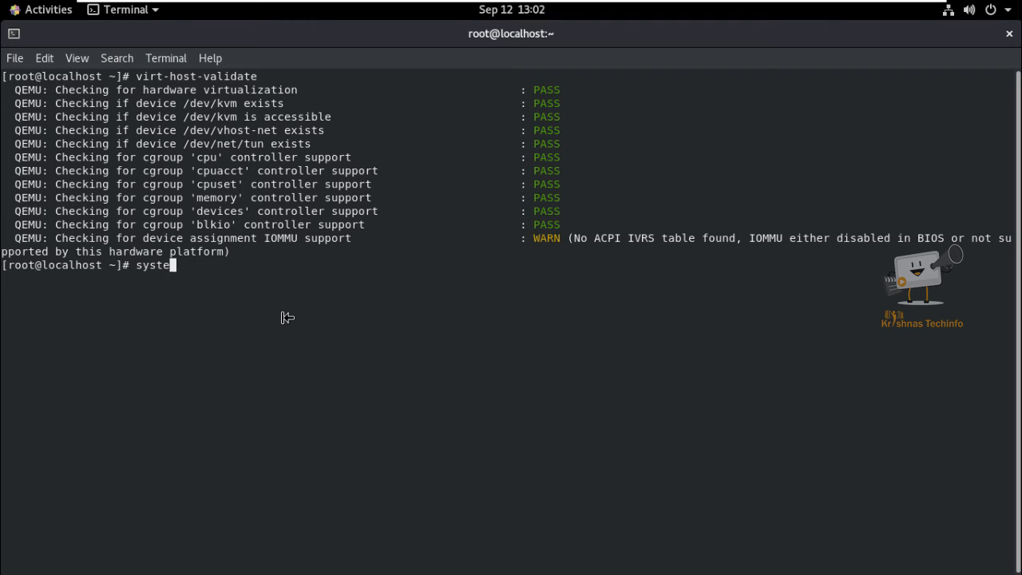
pyautogui.write('mctl')
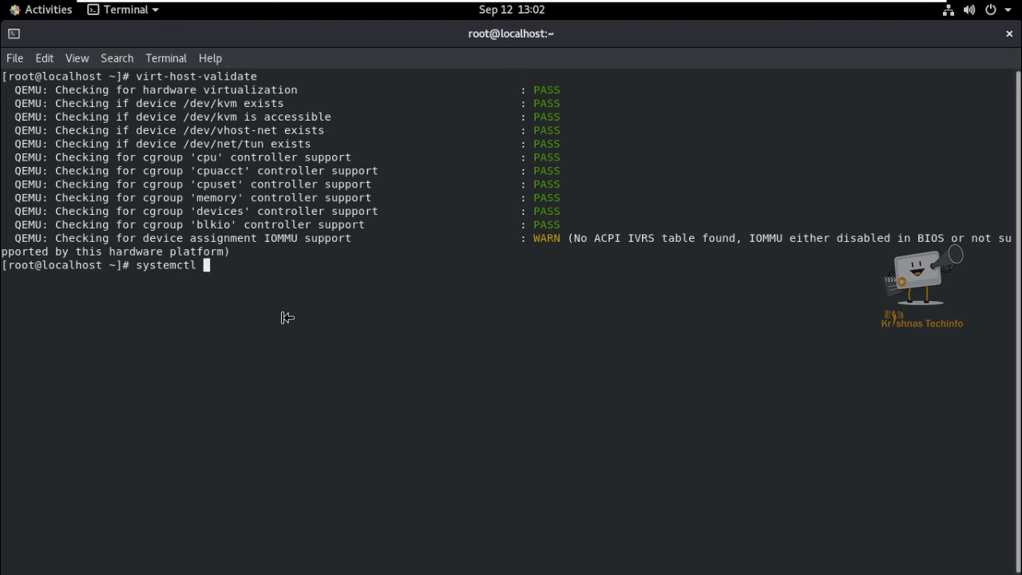
pyautogui.write('start')
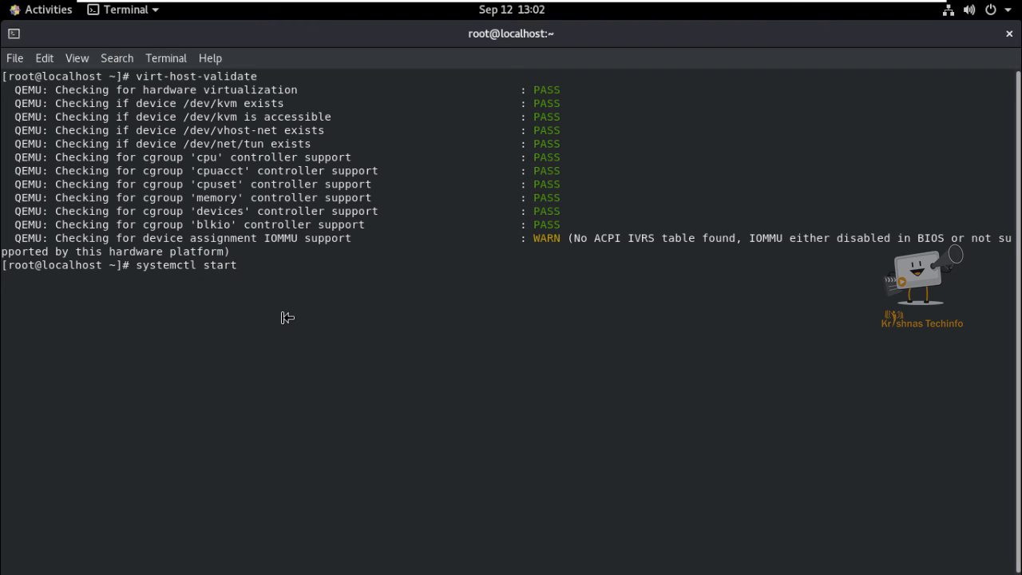
pyautogui.write('libvi')
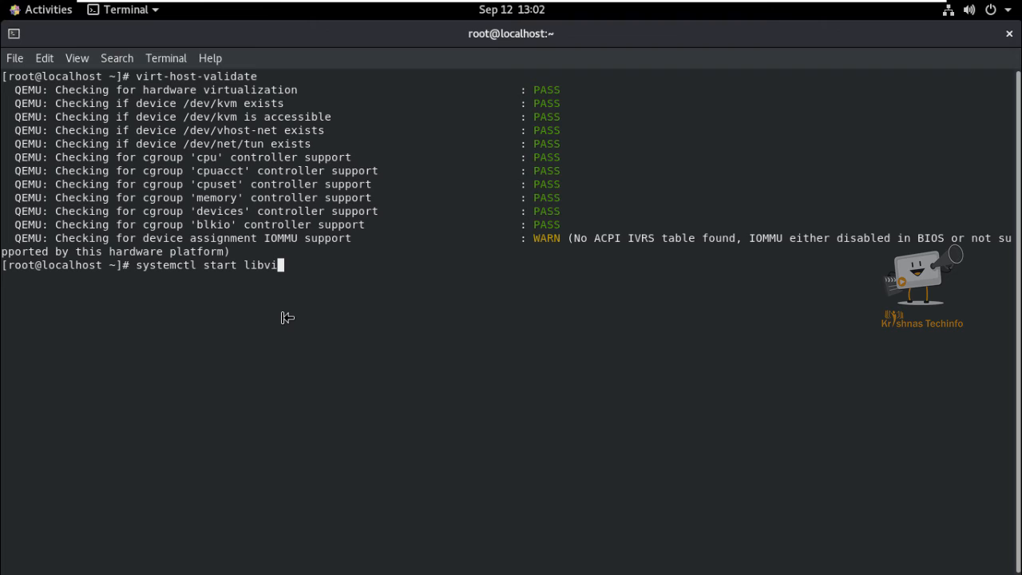
pyautogui.write('rt')
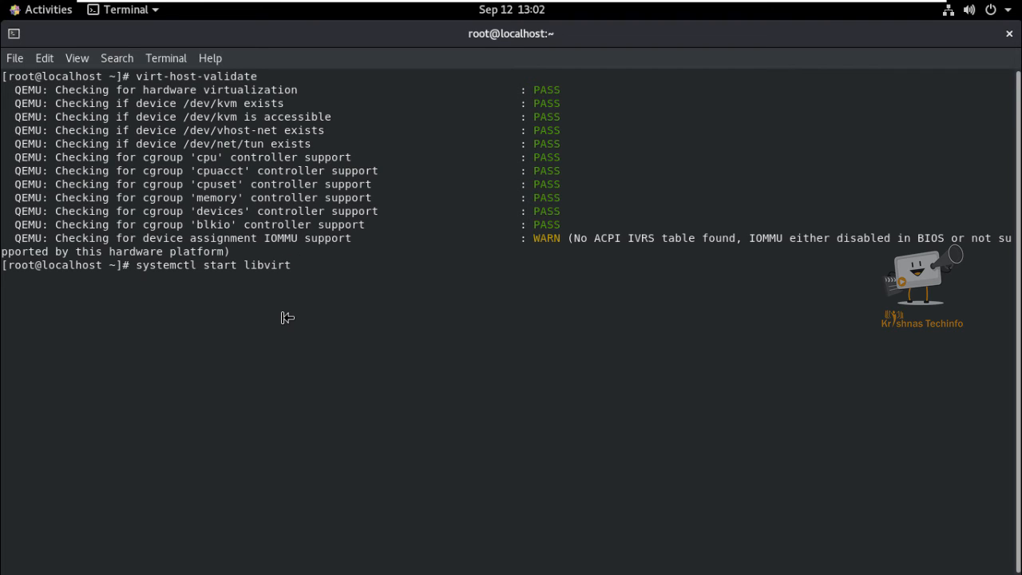
pyautogui.write('d.service')
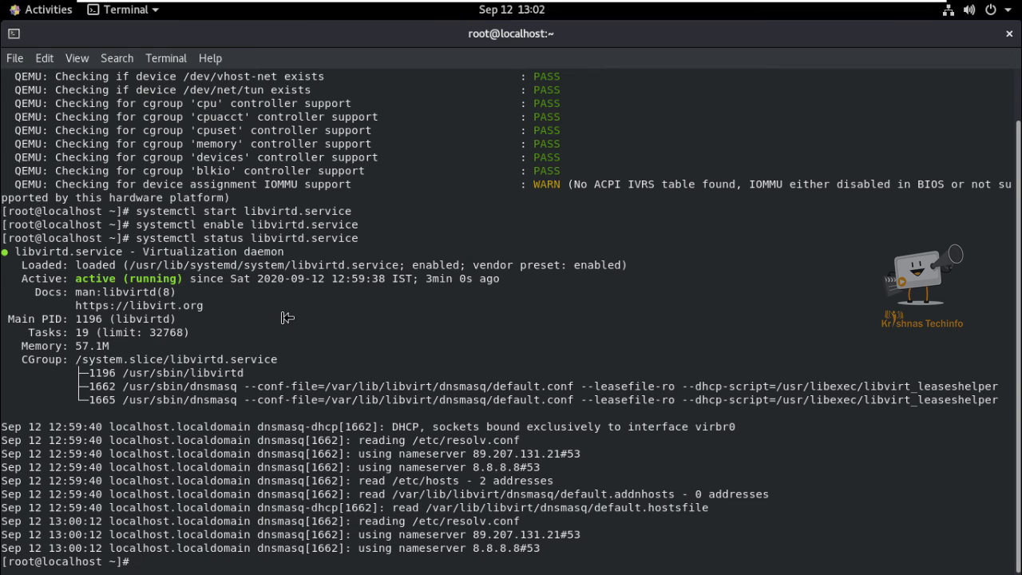
pyautogui.moveTo(220, 318)
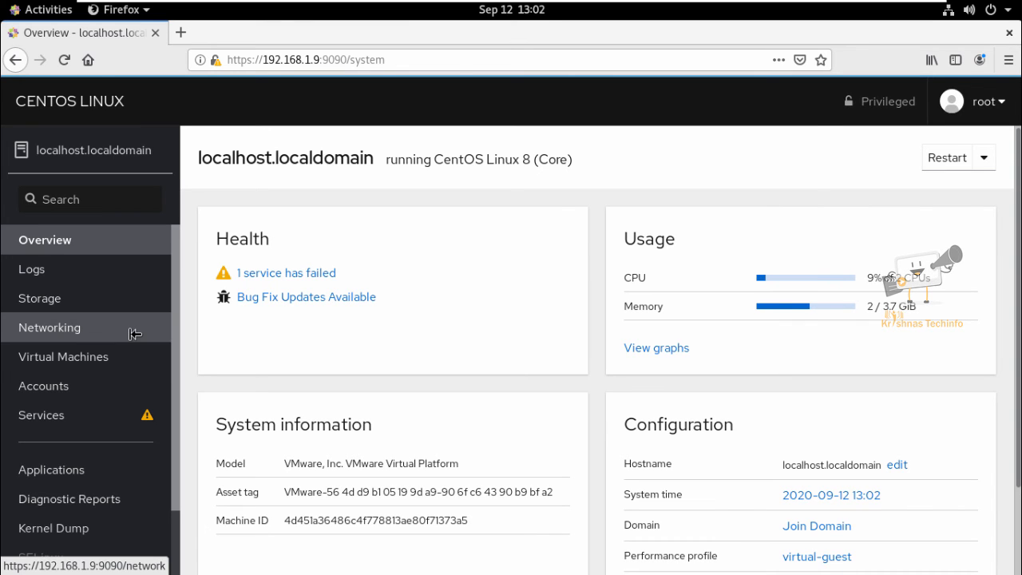
# - Show Cockpit's Networking page and begin defining a new bridge, br0
pyautogui.click(50, 327)
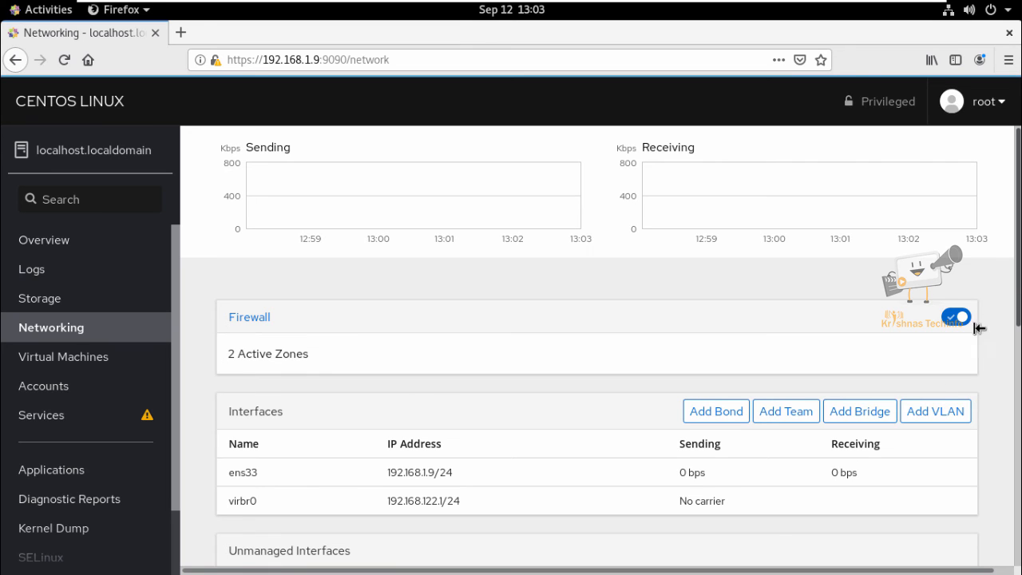
pyautogui.click(859, 411)
pyautogui.write('br0')
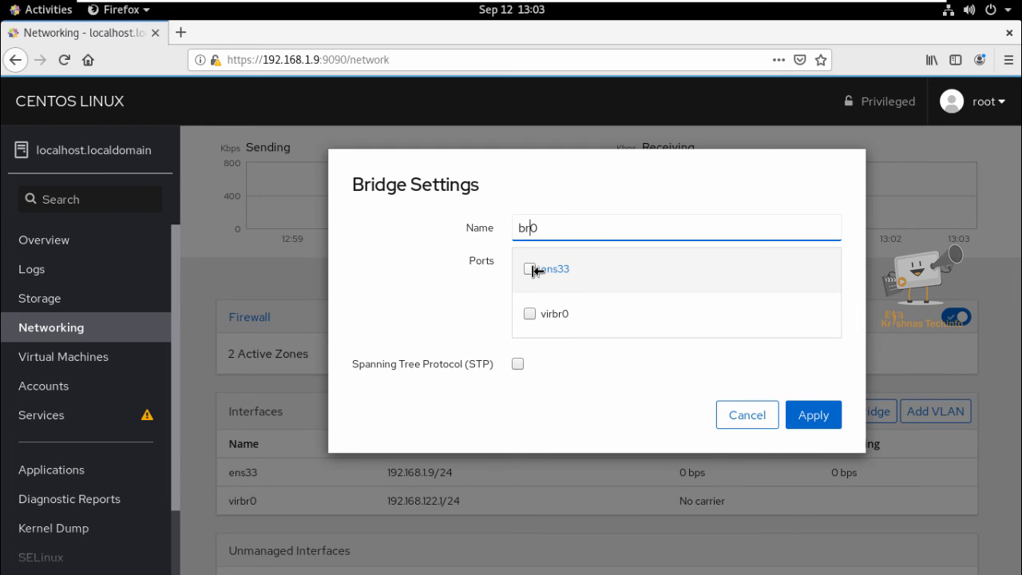
# - Create bridge br0 with ens33 as its port, then view the Virtual Machines page
pyautogui.click(529, 269)
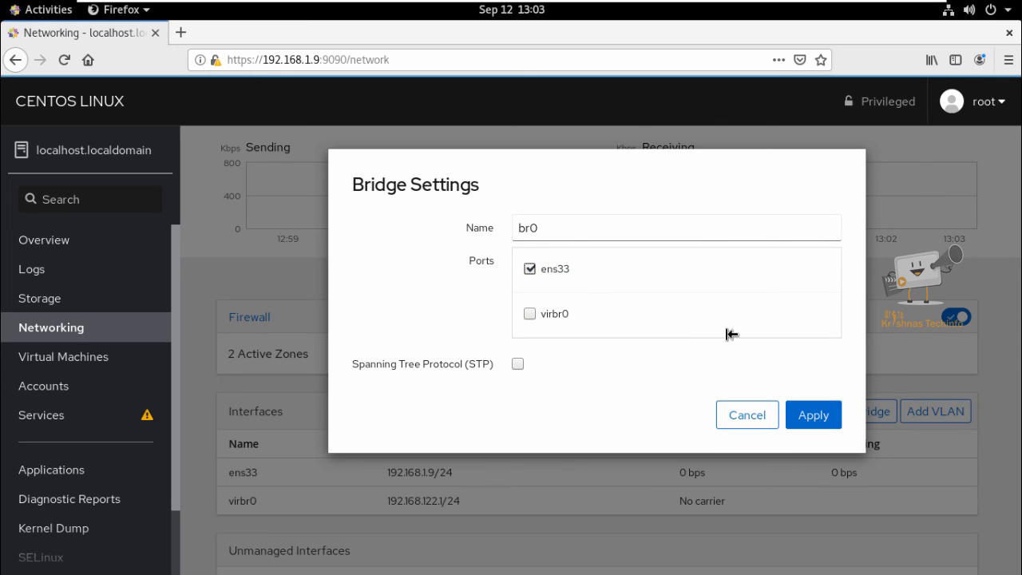
pyautogui.moveTo(697, 409)
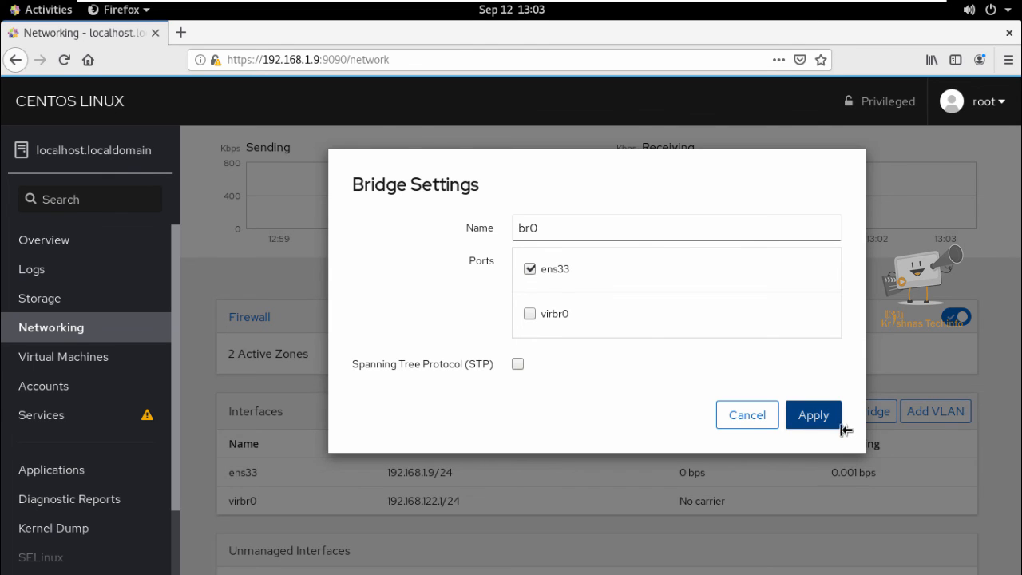
pyautogui.click(812, 415)
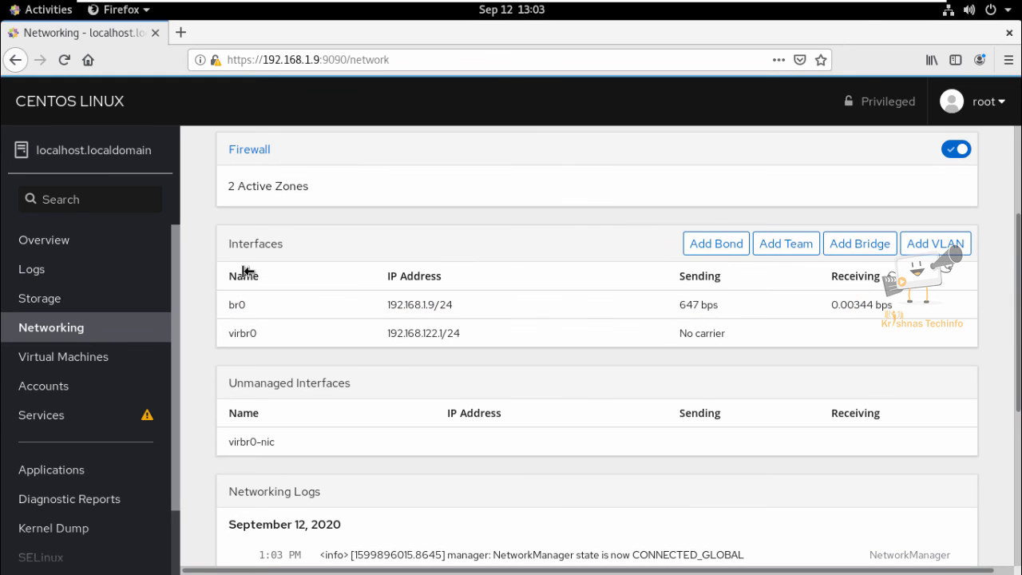
pyautogui.click(64, 386)
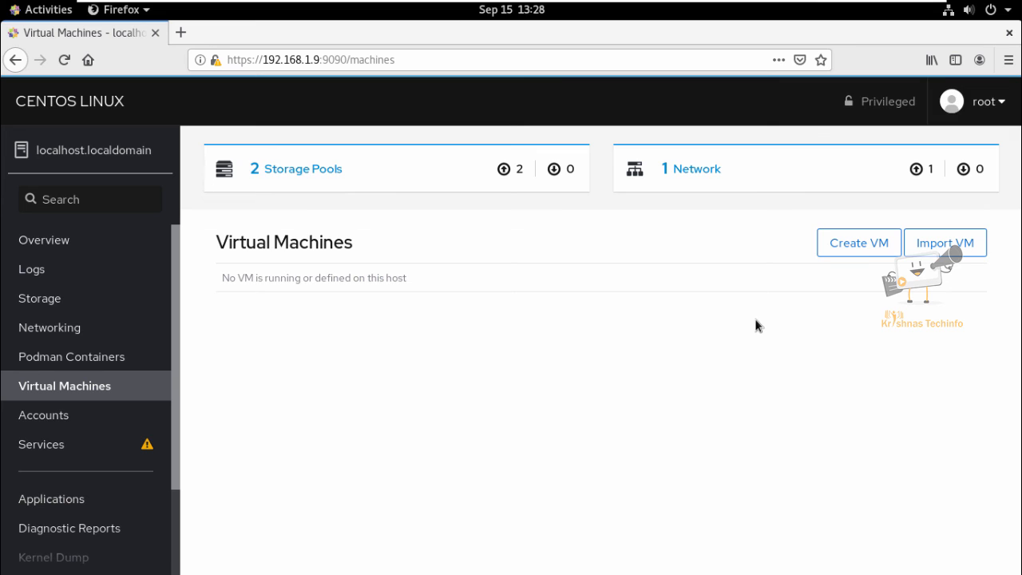
pyautogui.moveTo(296, 261)
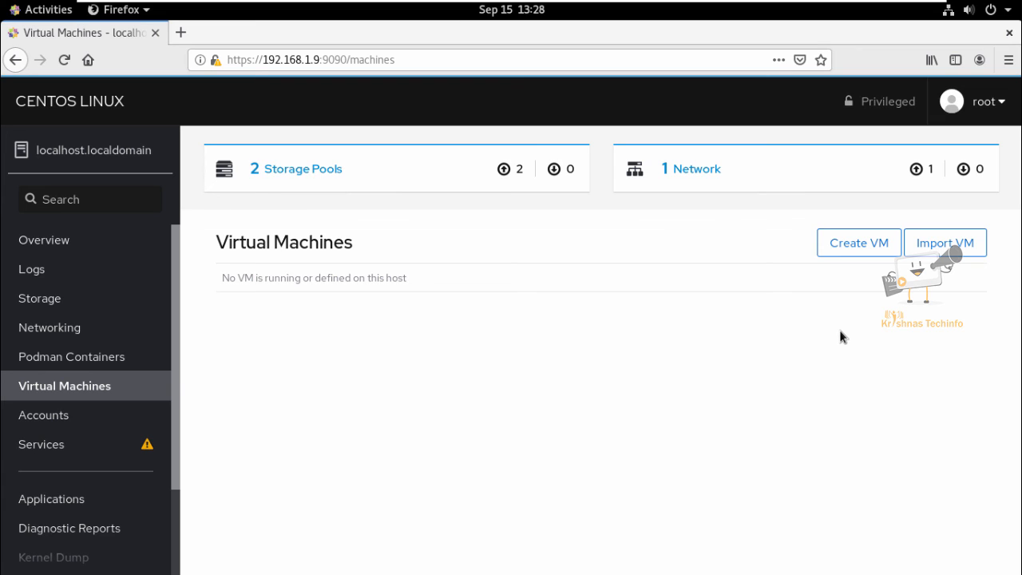
pyautogui.moveTo(838, 335)
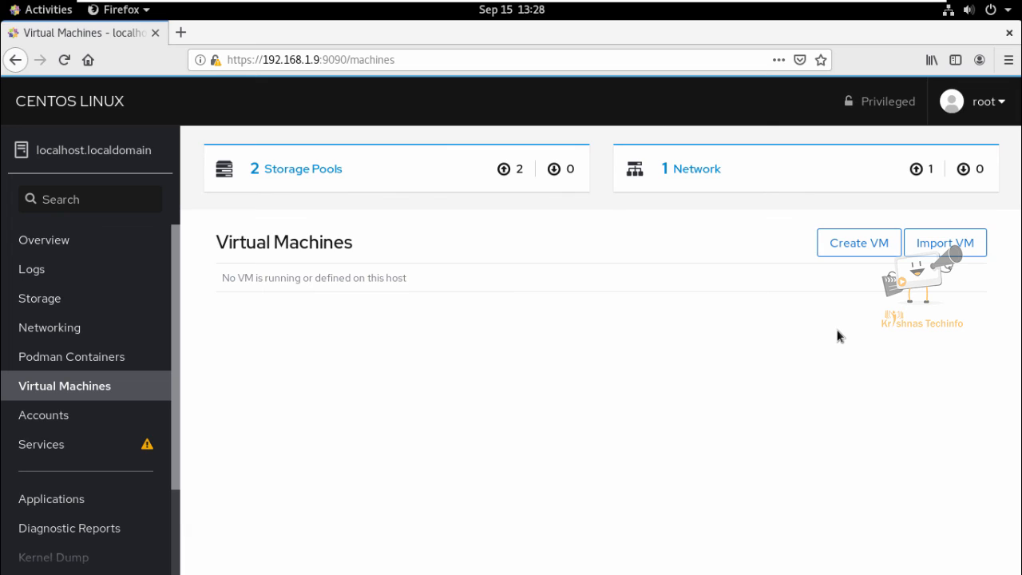